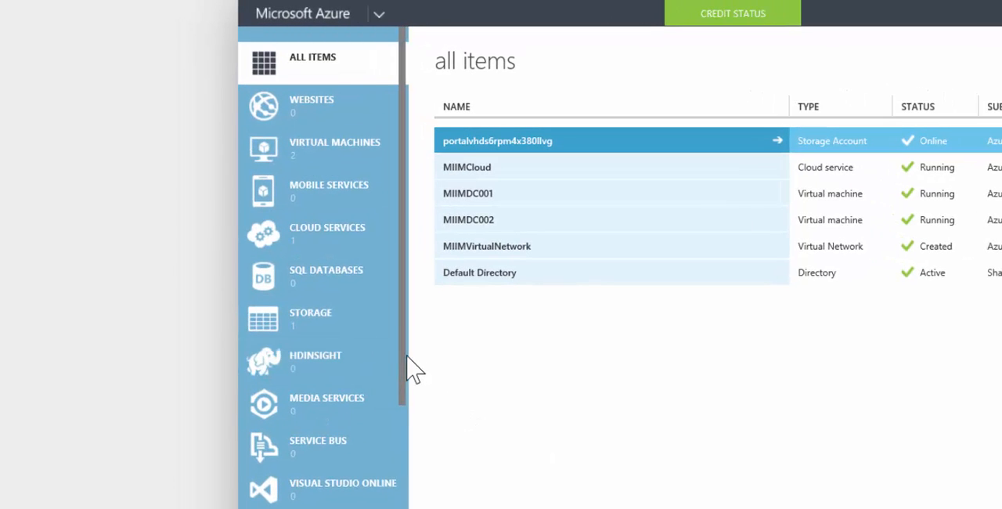
- Go to the NETWORKS list where MIIMVirtualNetwork appears with status Created
scroll(down, 3)
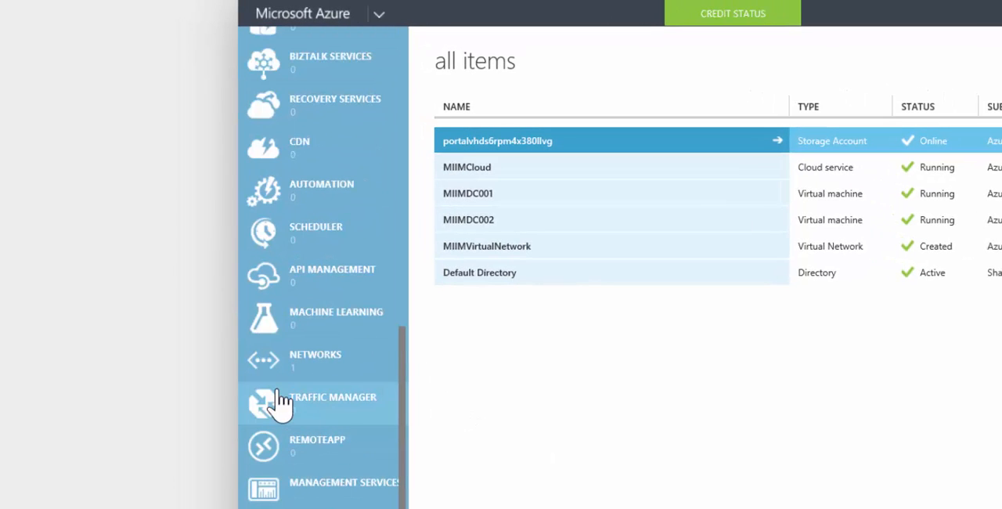
click(314, 359)
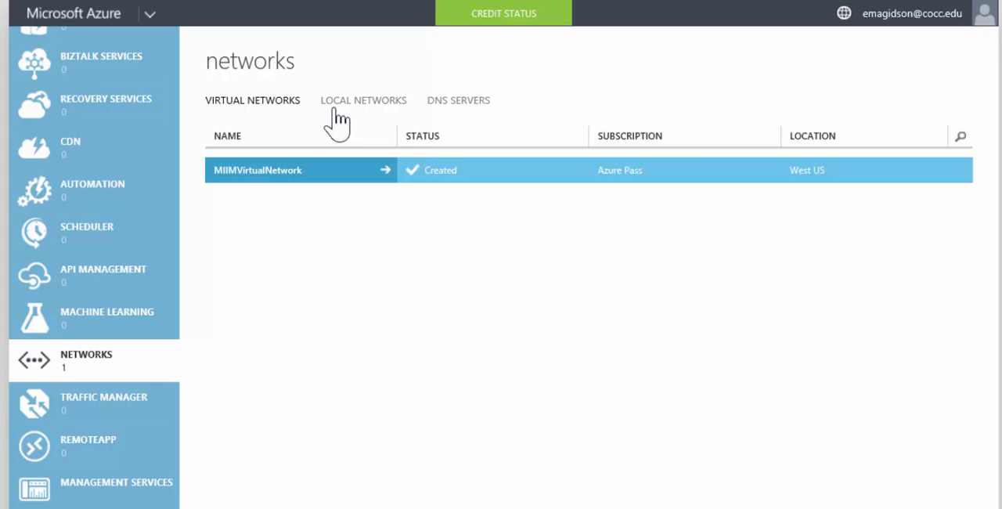
- Bring up MIIMVirtualNetwork's CONFIGURE page and focus the empty DNS server name field
click(259, 170)
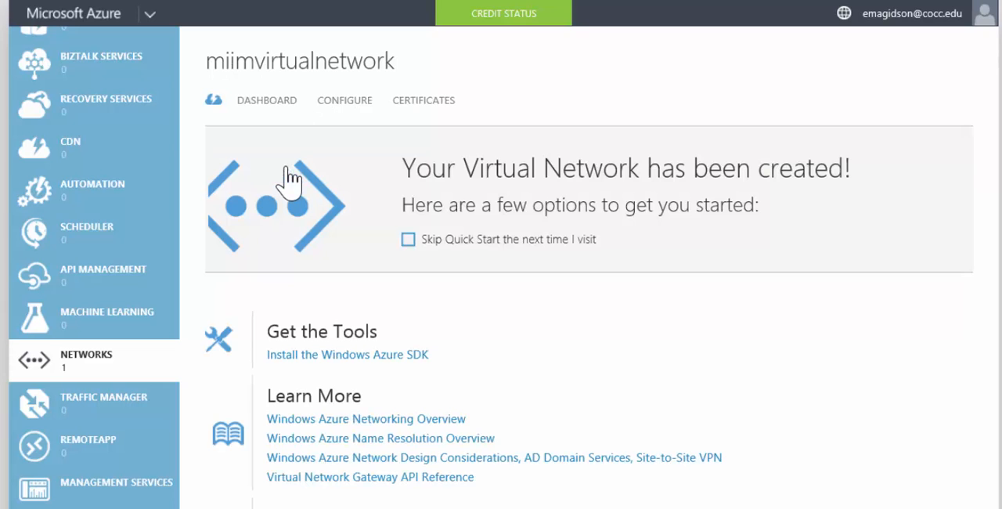
click(345, 100)
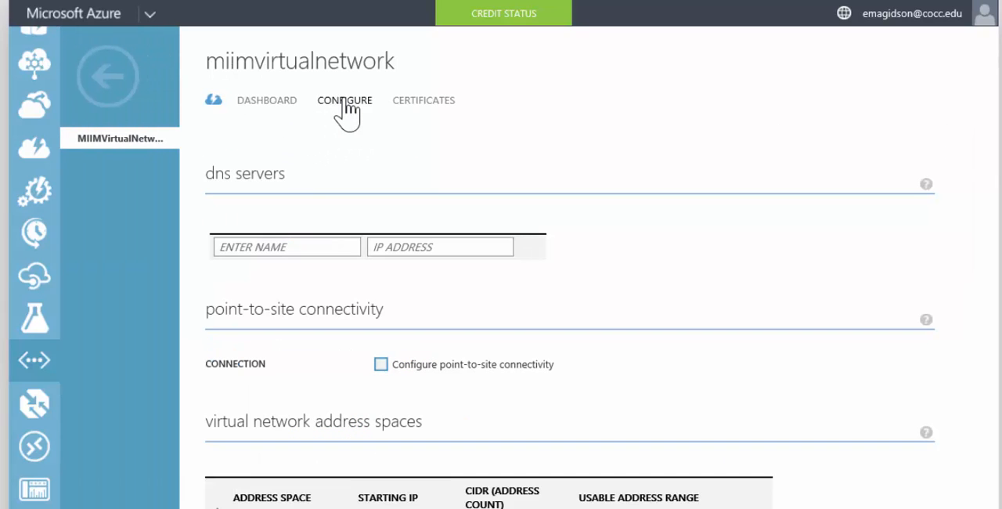
click(285, 246)
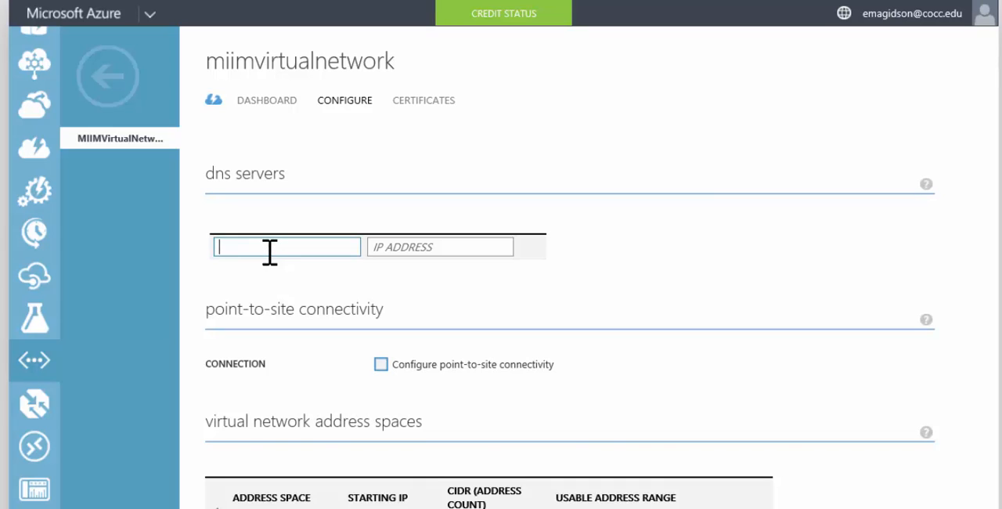
- Enter DNS server MIIMDC001 with IP address 10.0.0.4 in the dns servers section
text(MIIMDC)
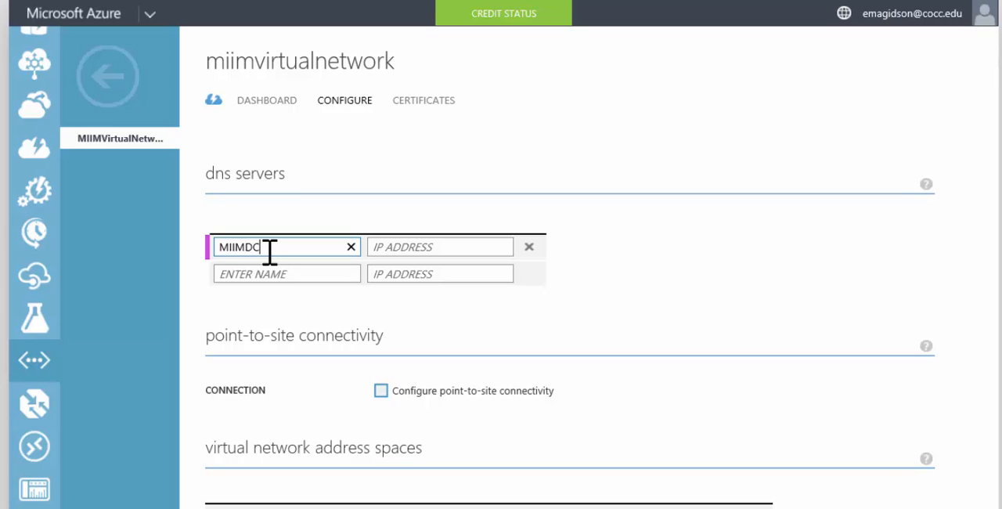
text(001)
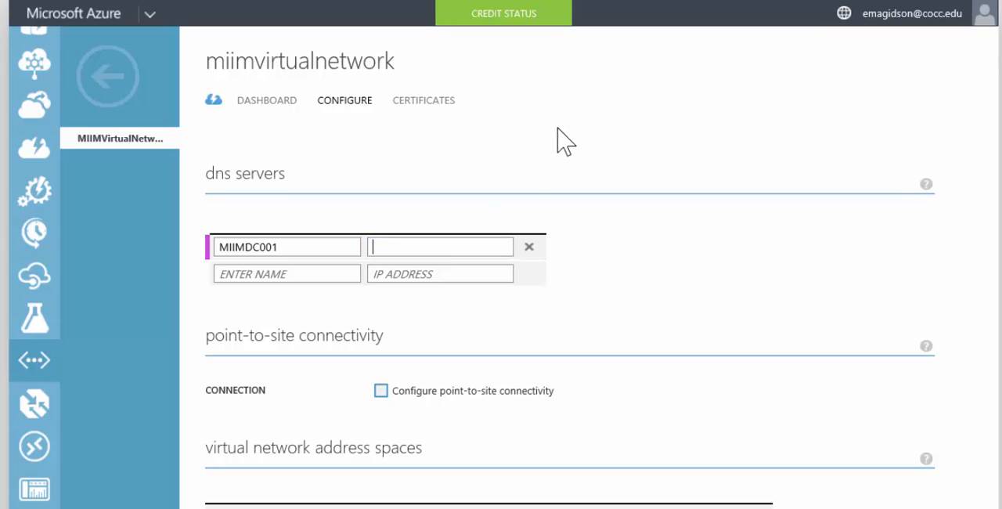
text(10.0.0.4)
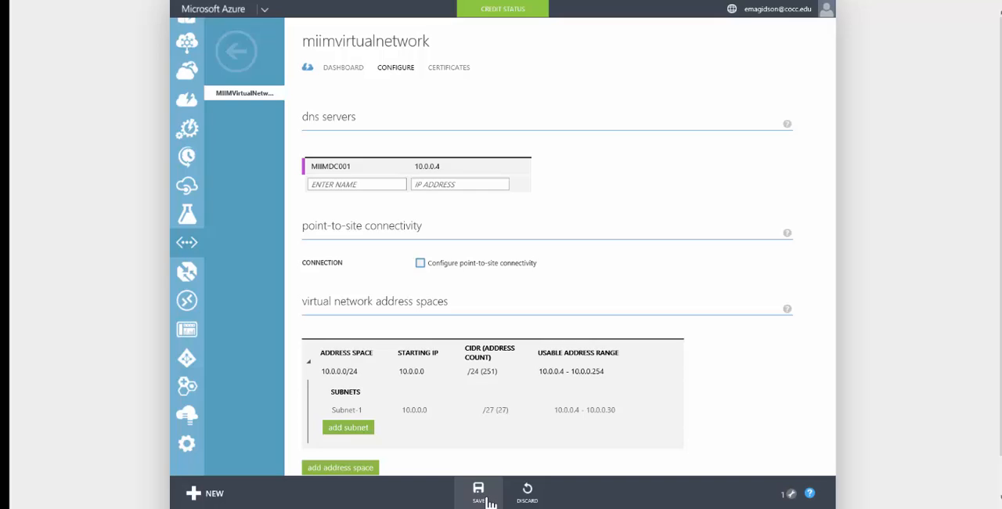
- Save the DNS server change and confirm with YES so MIIMVirtualNetwork starts updating
click(476, 490)
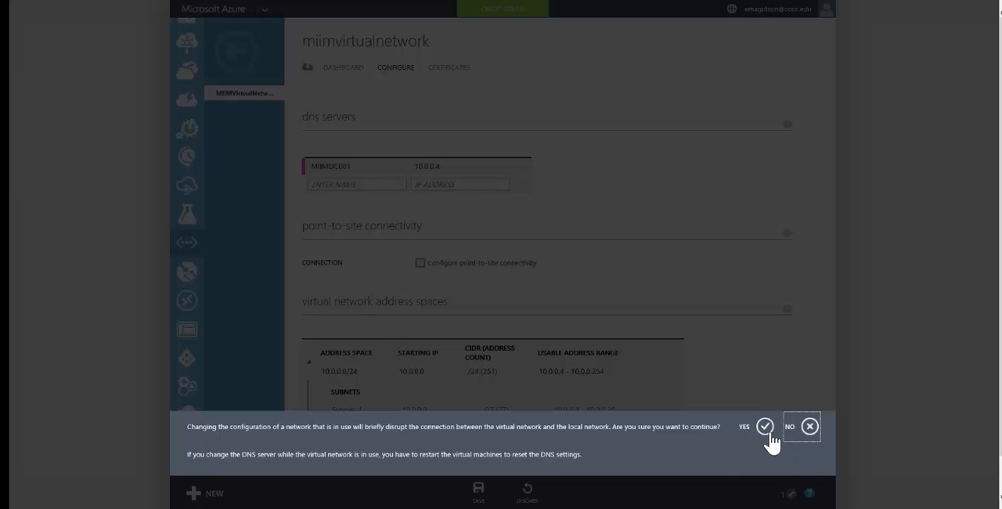
click(766, 428)
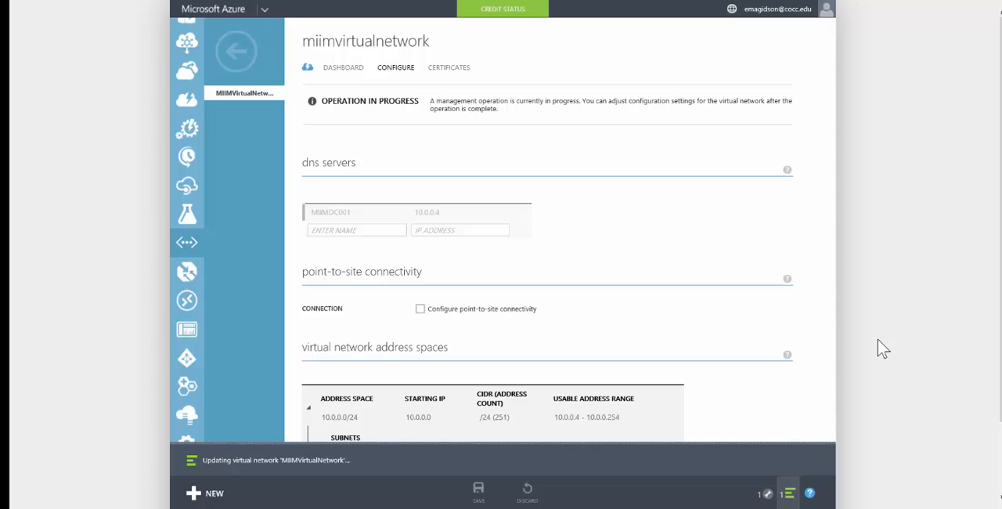